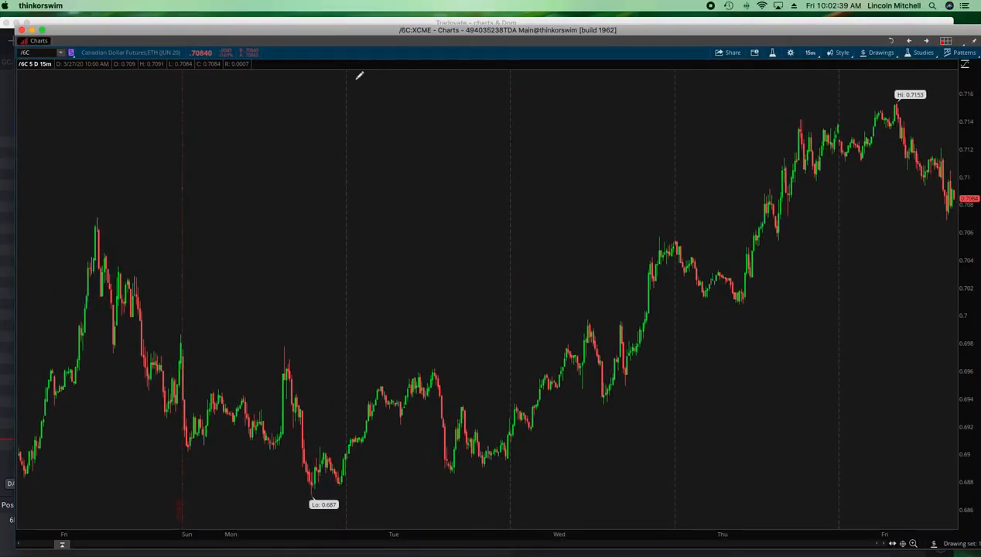
Step: Switch the thinkorswim chart symbol to /6B British Pound futures
{"action": "left_click", "coordinate": [28, 52]}
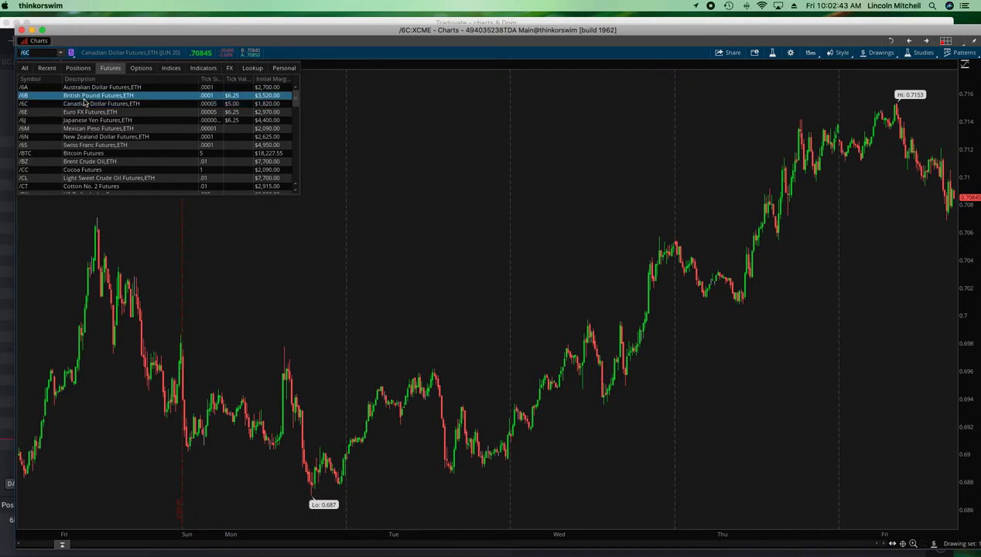
{"action": "mouse_move", "coordinate": [254, 99]}
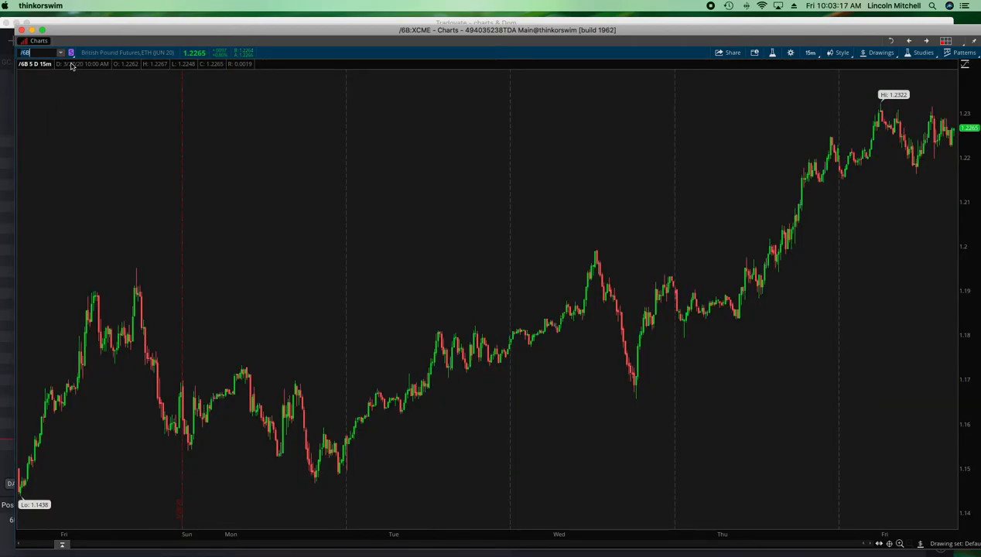
{"action": "left_click", "coordinate": [34, 52]}
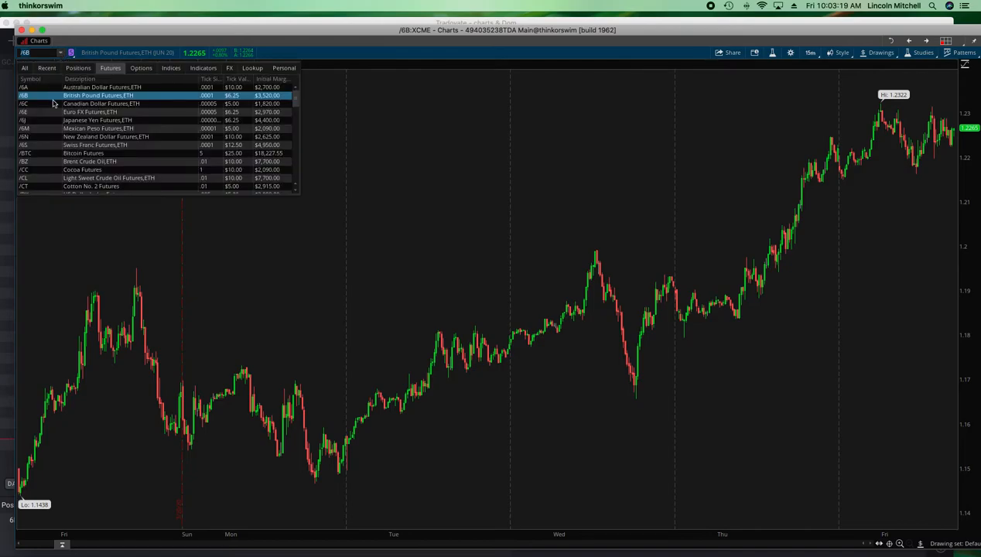
{"action": "left_click", "coordinate": [101, 104]}
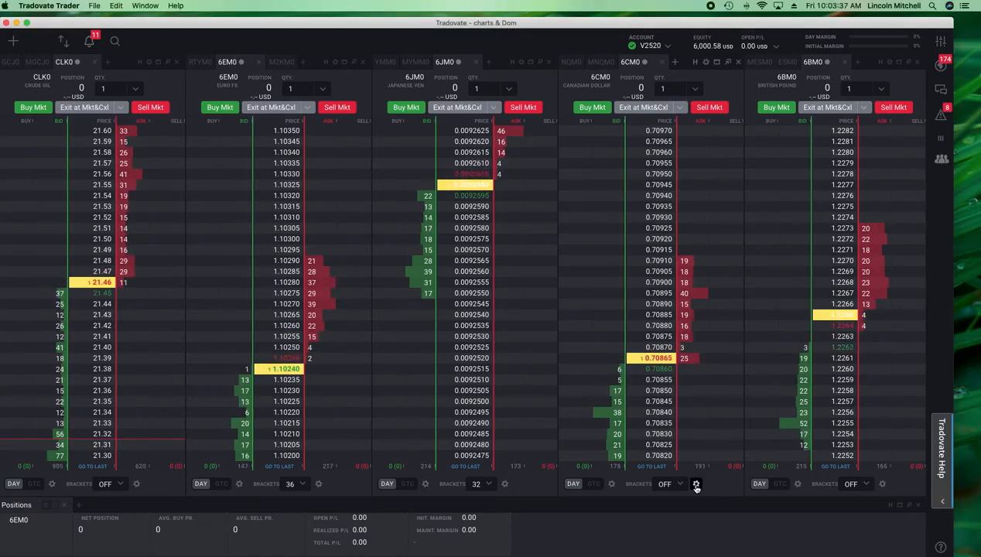
{"action": "left_click", "coordinate": [695, 484]}
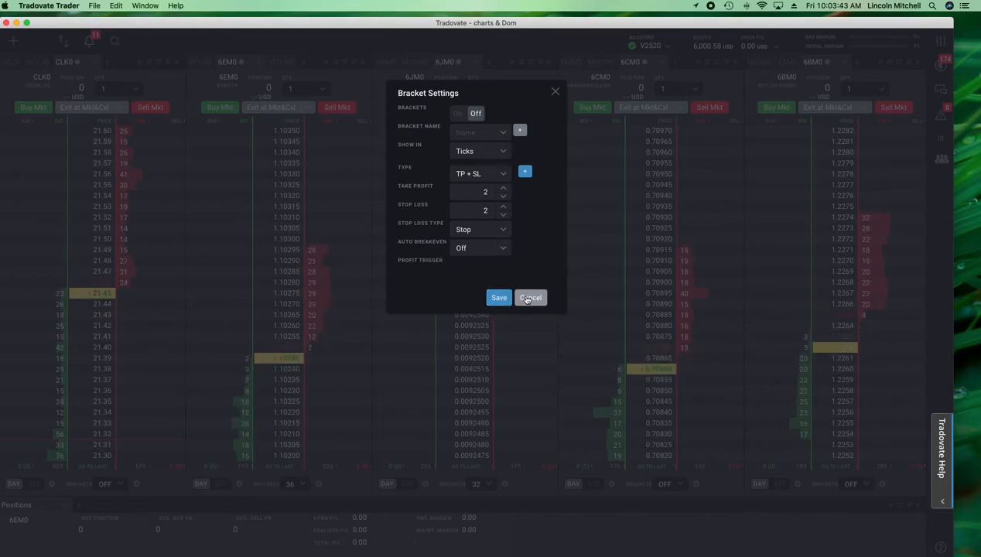
{"action": "left_click", "coordinate": [531, 298]}
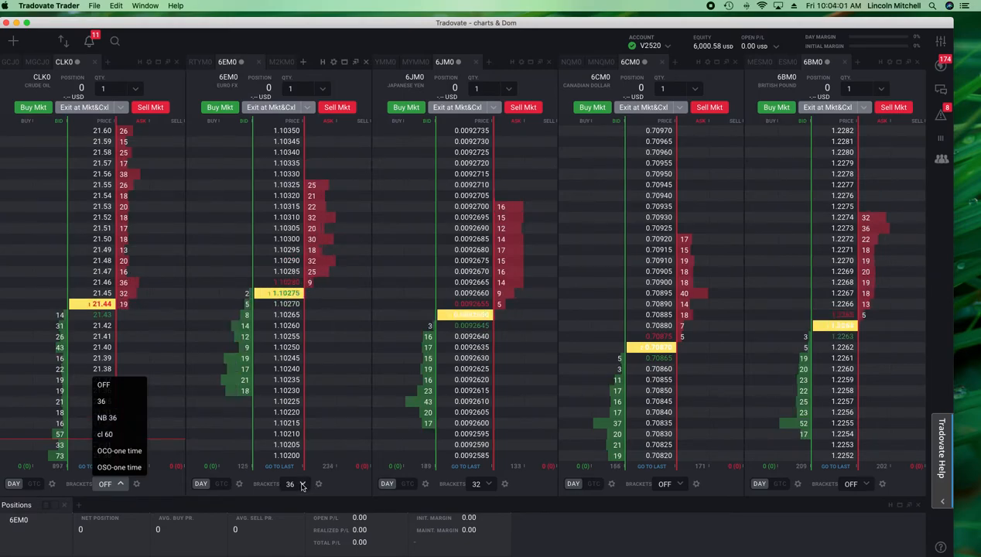
{"action": "left_click", "coordinate": [302, 484]}
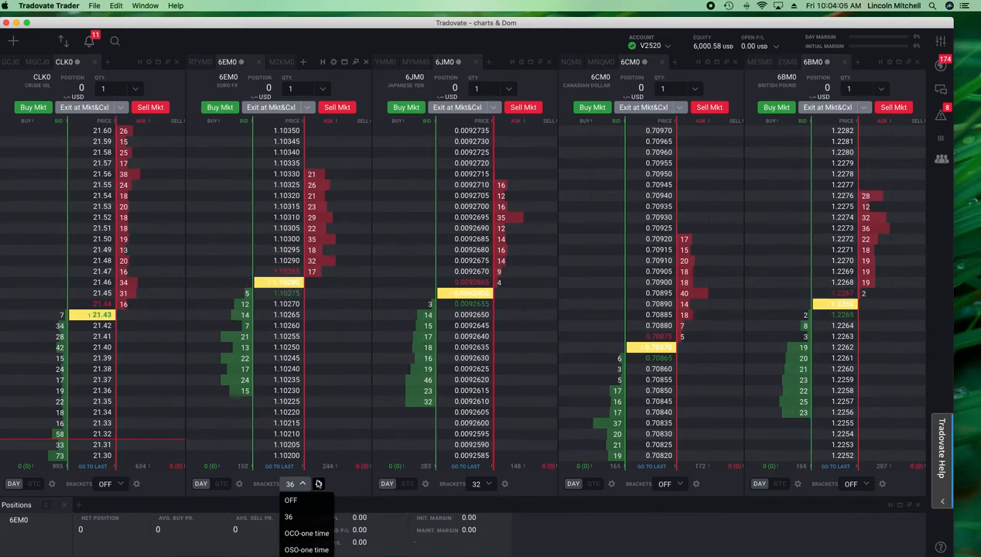
{"action": "left_click", "coordinate": [318, 484]}
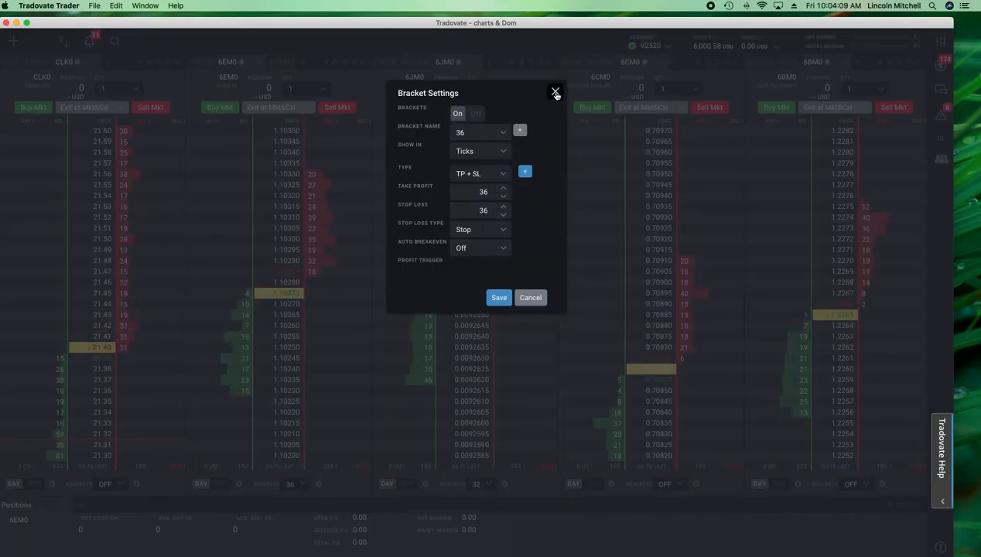
{"action": "left_click", "coordinate": [556, 92]}
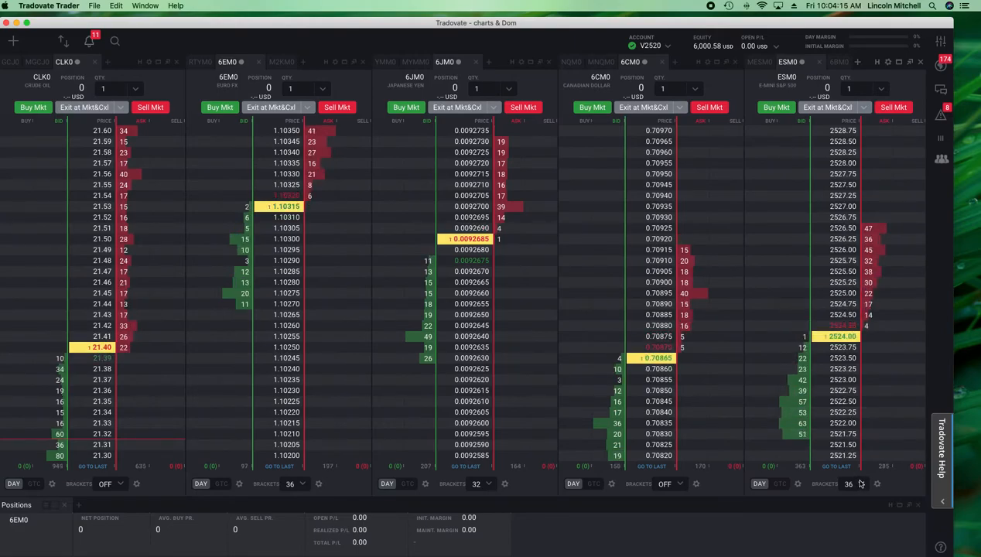
Step: Check the bracket choices on the ESM0 and MYMM0 Micro Dow ladders
{"action": "left_click", "coordinate": [849, 484]}
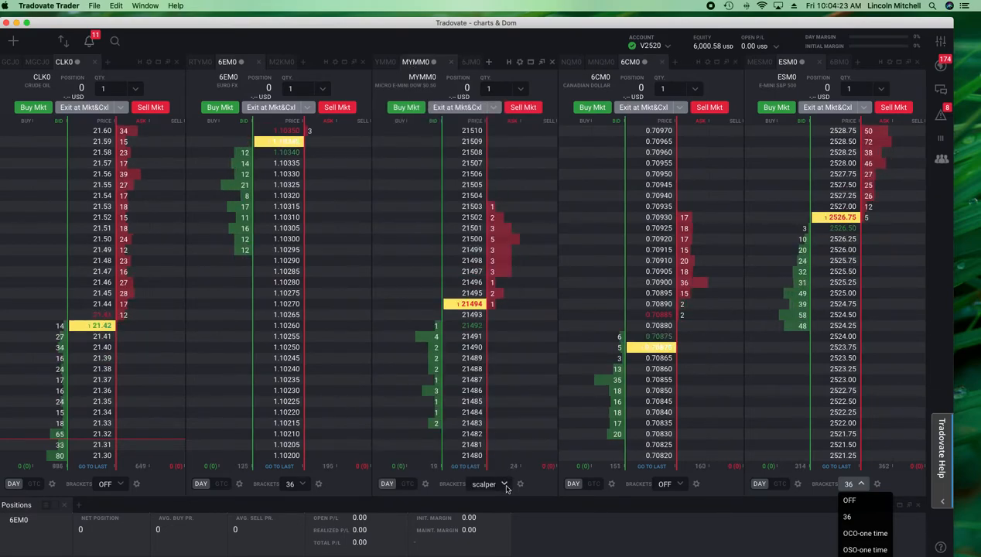
{"action": "left_click", "coordinate": [504, 484]}
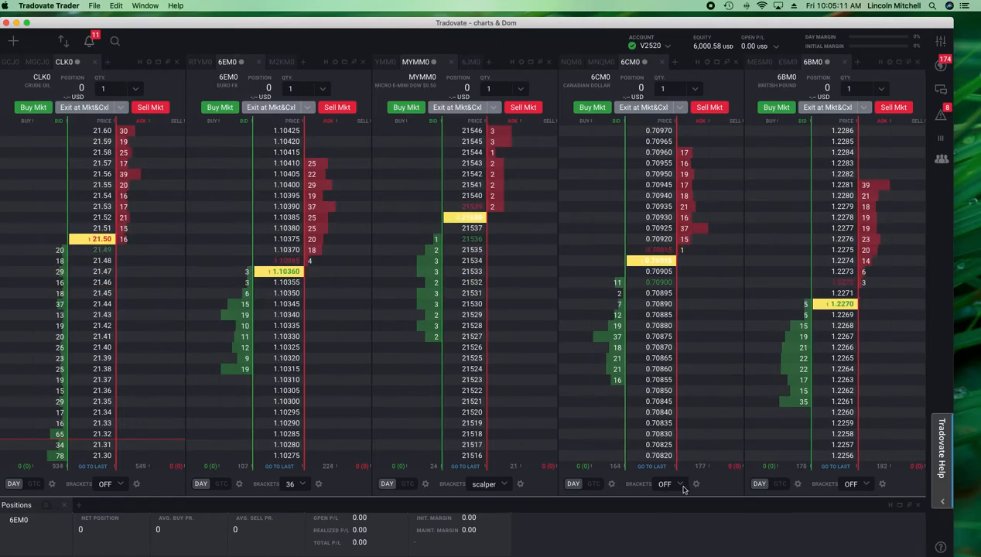
Step: Create a new bracket preset named 36 from the 6CM0 Canadian Dollar bracket settings
{"action": "left_click", "coordinate": [696, 484]}
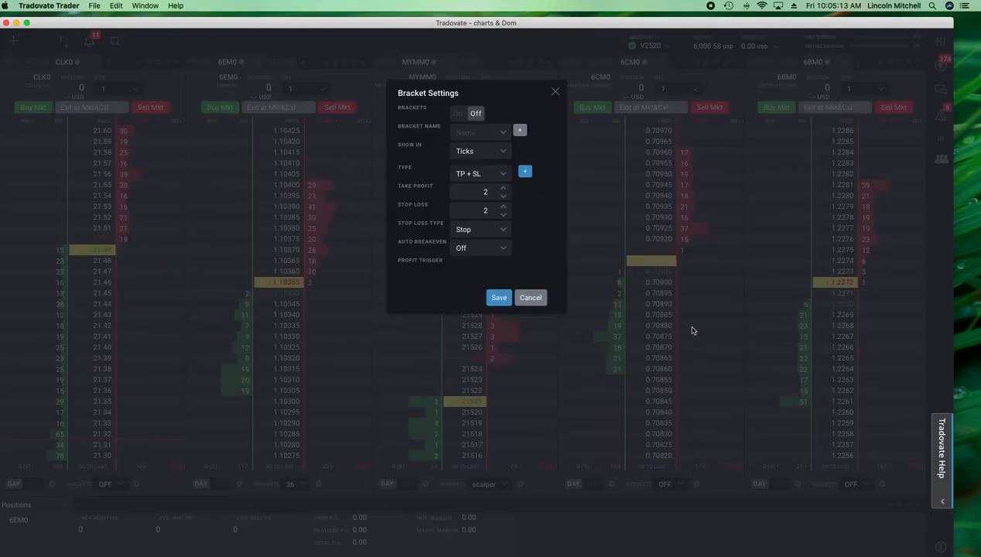
{"action": "left_click", "coordinate": [519, 130]}
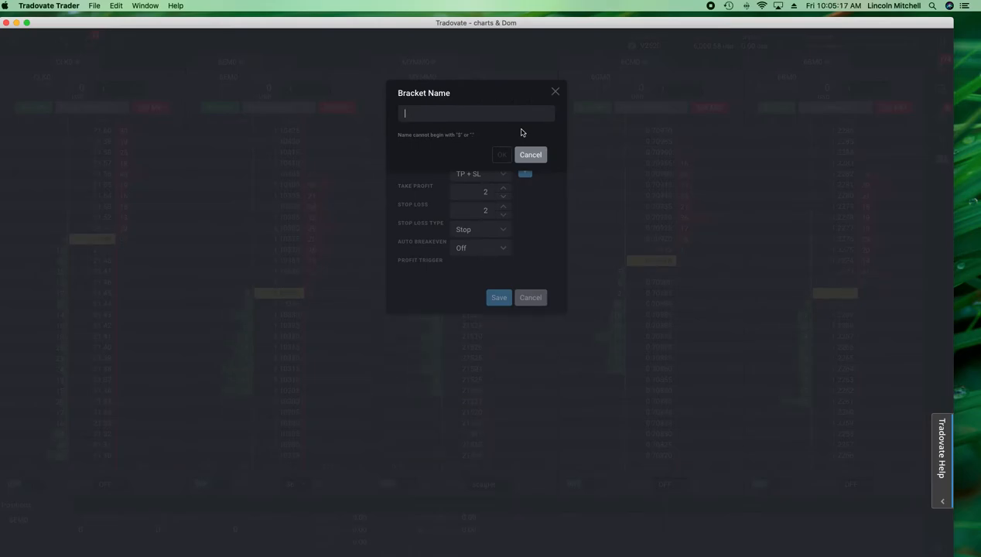
{"action": "type", "text": "36"}
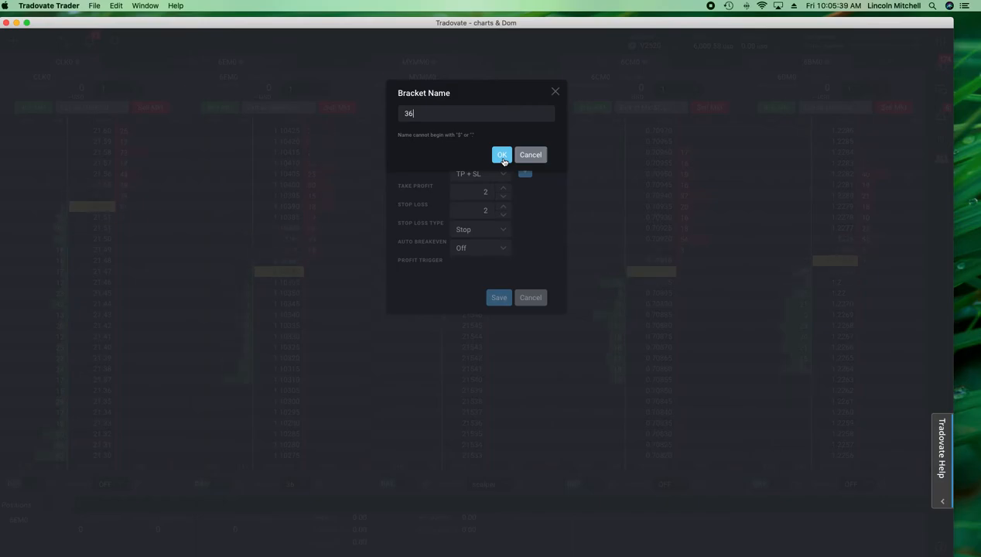
{"action": "left_click", "coordinate": [501, 155]}
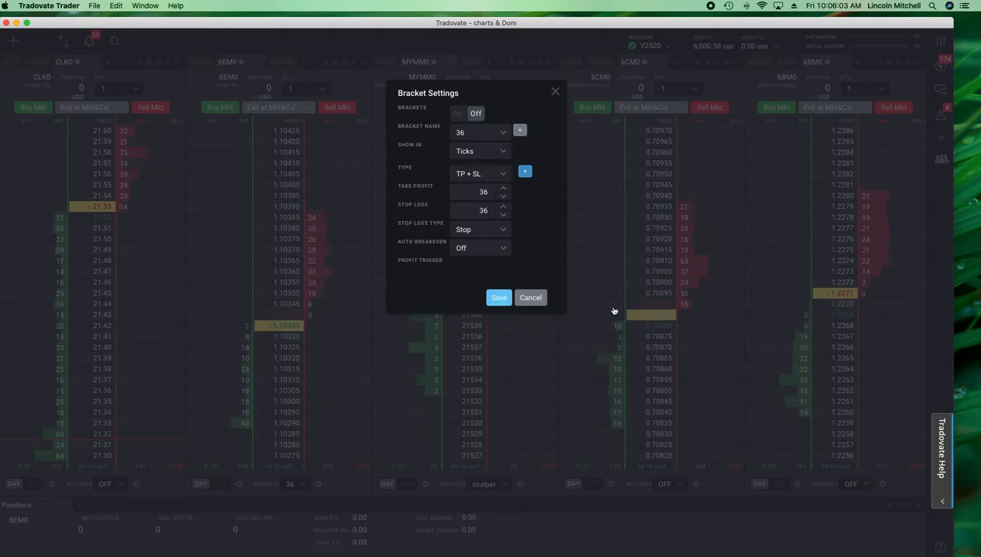
Step: Save the 36 bracket, apply it to the 6CM0 ladder, and open British Pound's bracket settings
{"action": "left_click", "coordinate": [530, 297]}
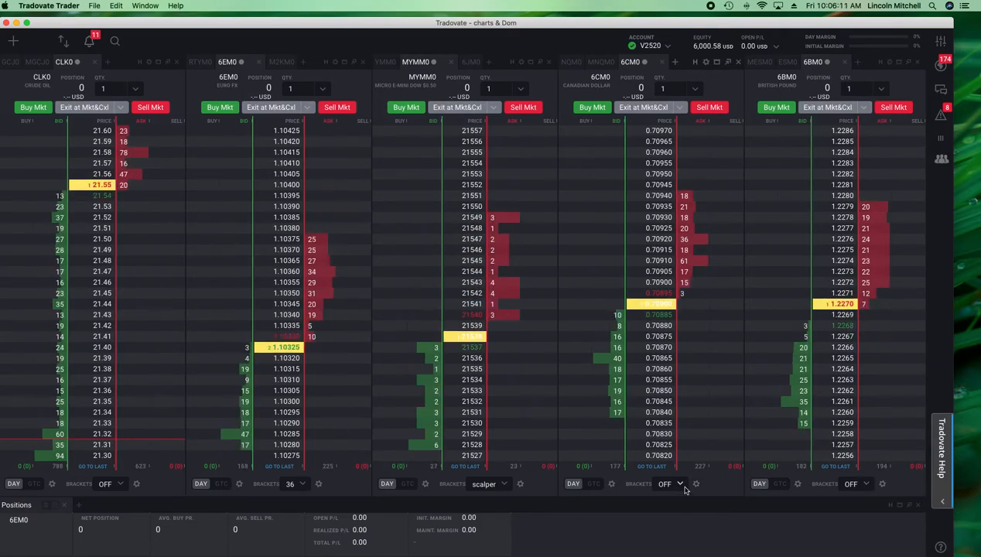
{"action": "left_click", "coordinate": [664, 484]}
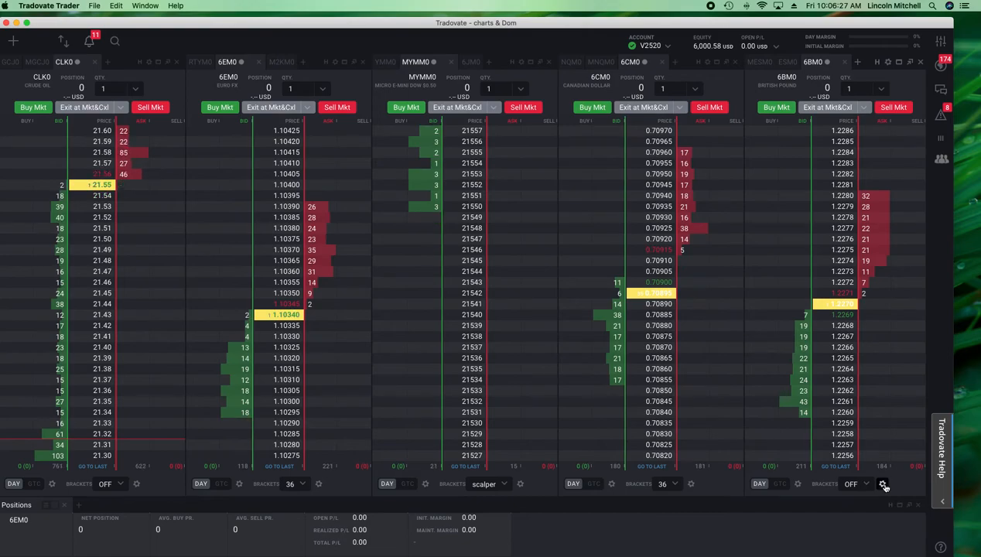
{"action": "left_click", "coordinate": [883, 484]}
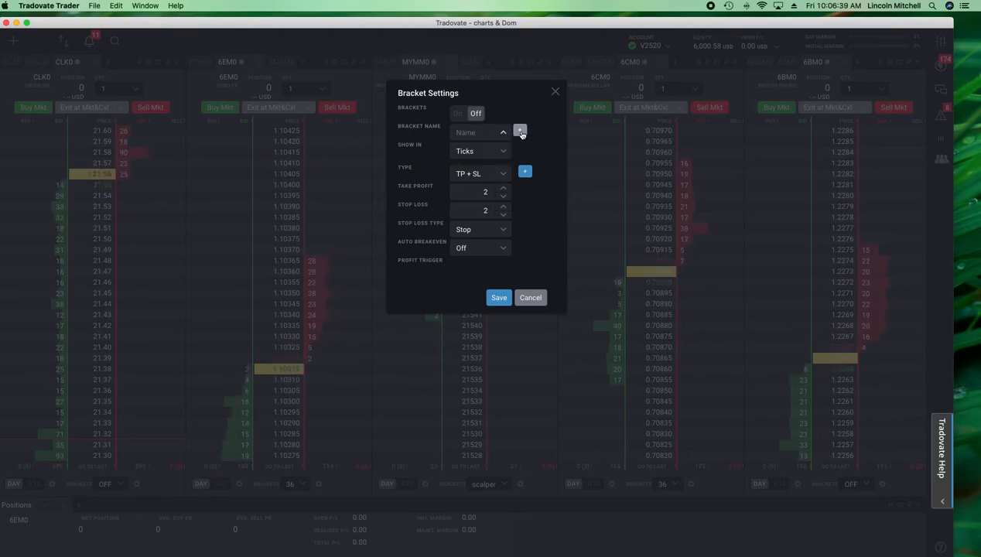
Step: Add a bracket named 36 in the British Pound bracket settings
{"action": "left_click", "coordinate": [520, 132]}
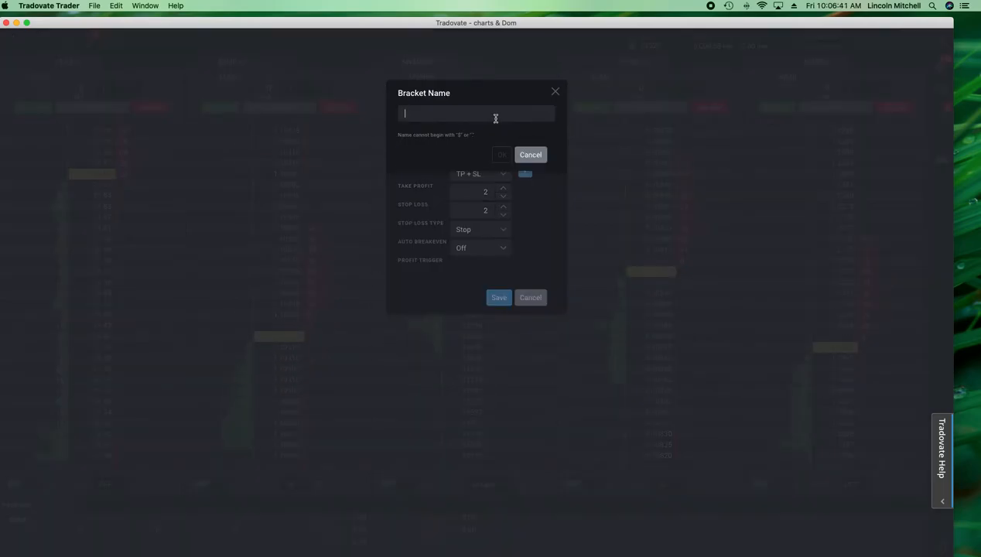
{"action": "type", "text": "36"}
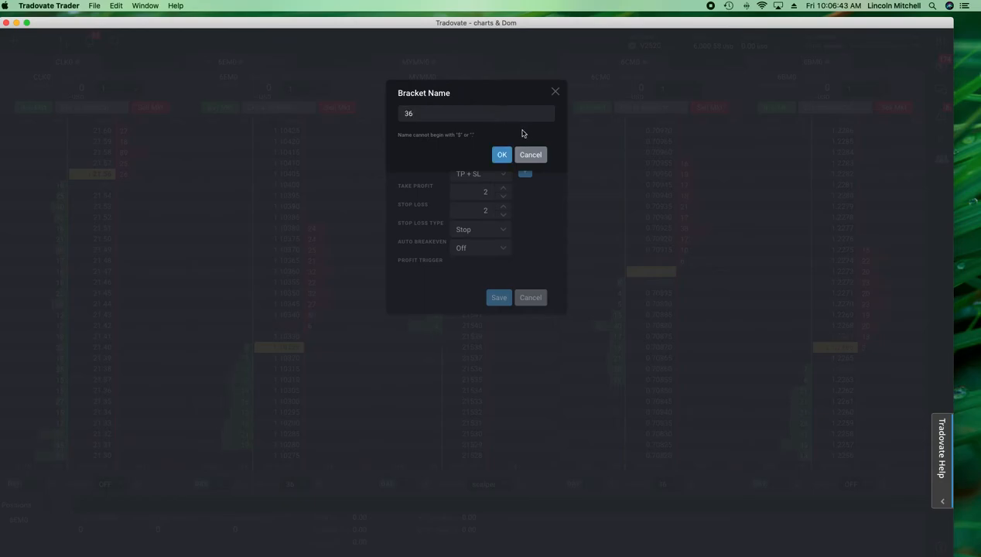
{"action": "left_click", "coordinate": [502, 154]}
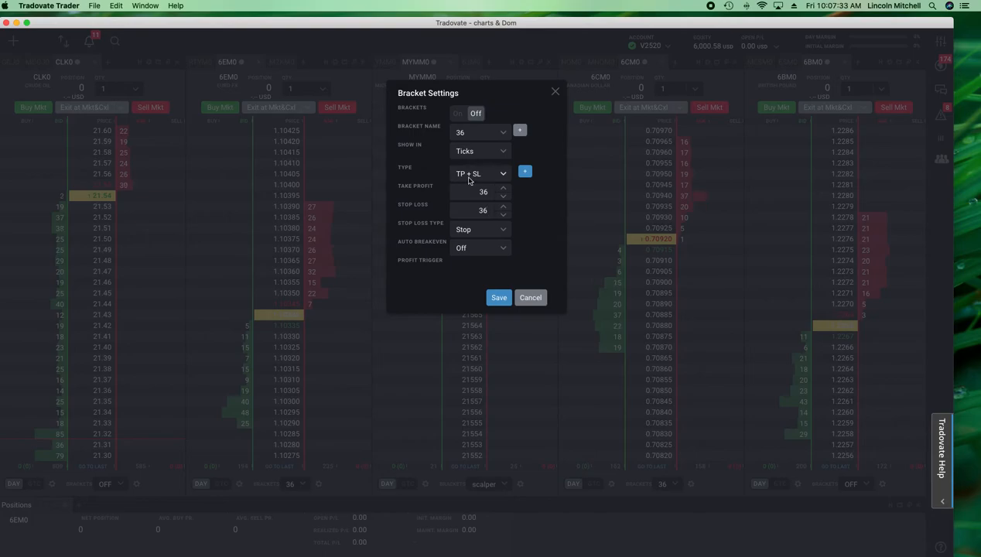
Step: Keep the bracket type as TP + SL and the units in Ticks
{"action": "left_click", "coordinate": [479, 173]}
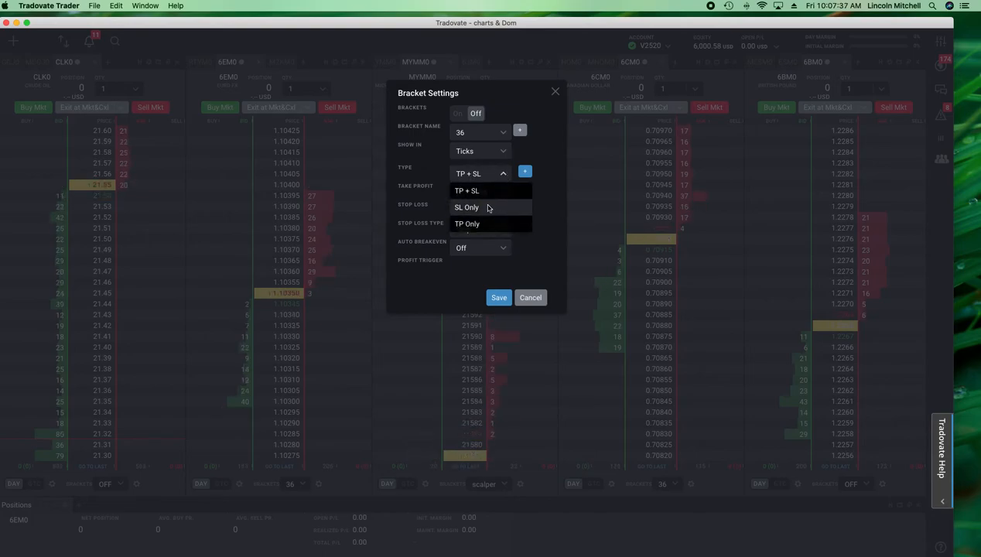
{"action": "left_click", "coordinate": [480, 150]}
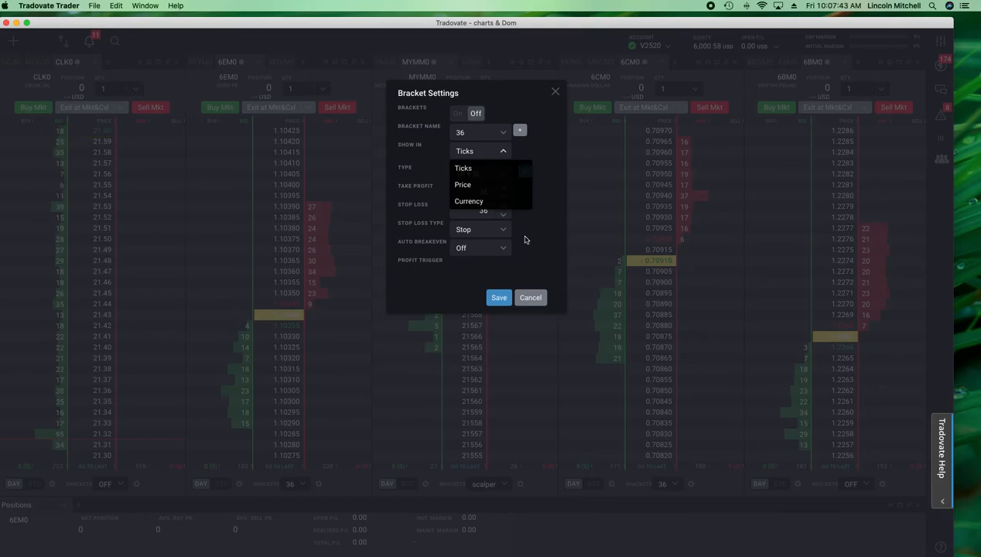
{"action": "left_click", "coordinate": [468, 168]}
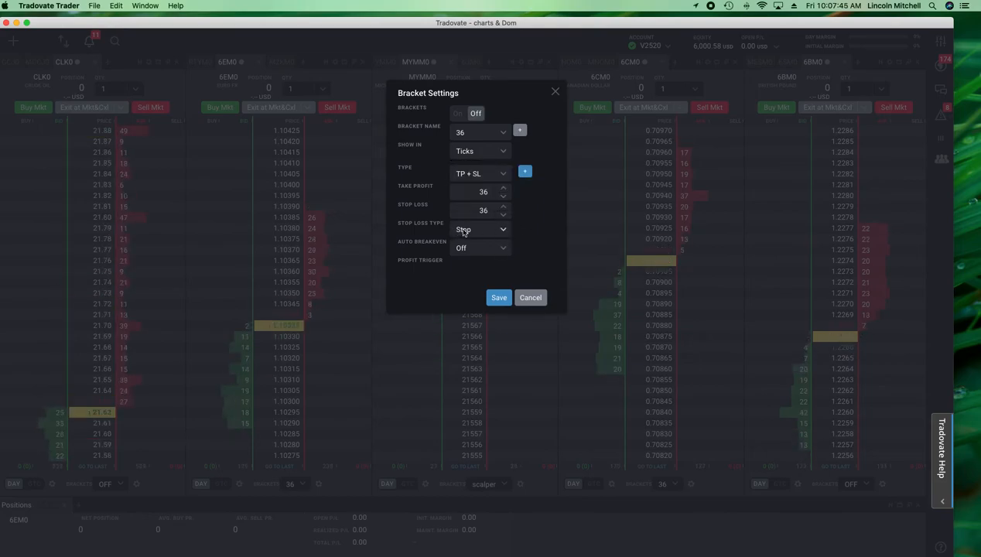
Step: Review the Stop Loss Type choices, keeping Stop, and reopen the list
{"action": "left_click", "coordinate": [480, 229]}
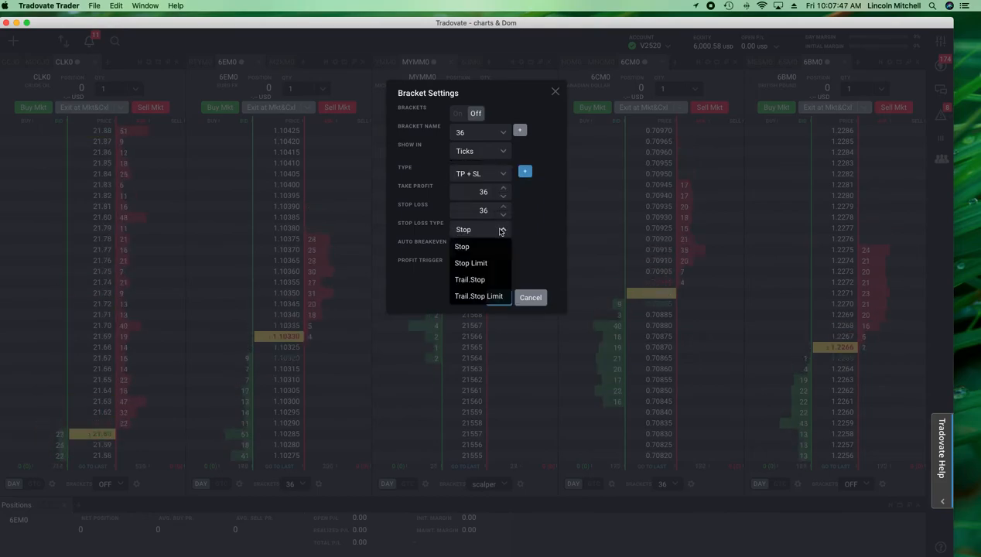
{"action": "left_click", "coordinate": [463, 246]}
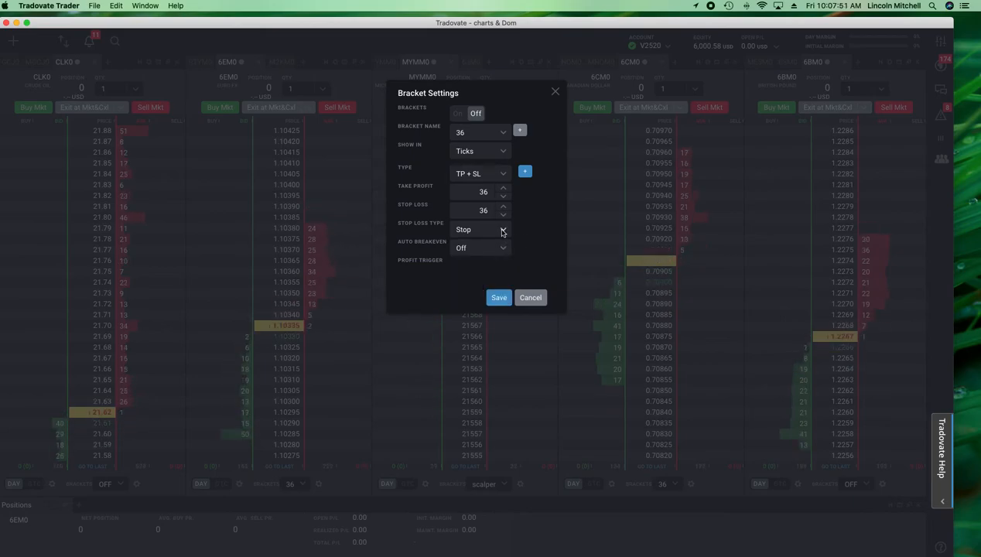
{"action": "left_click", "coordinate": [479, 229]}
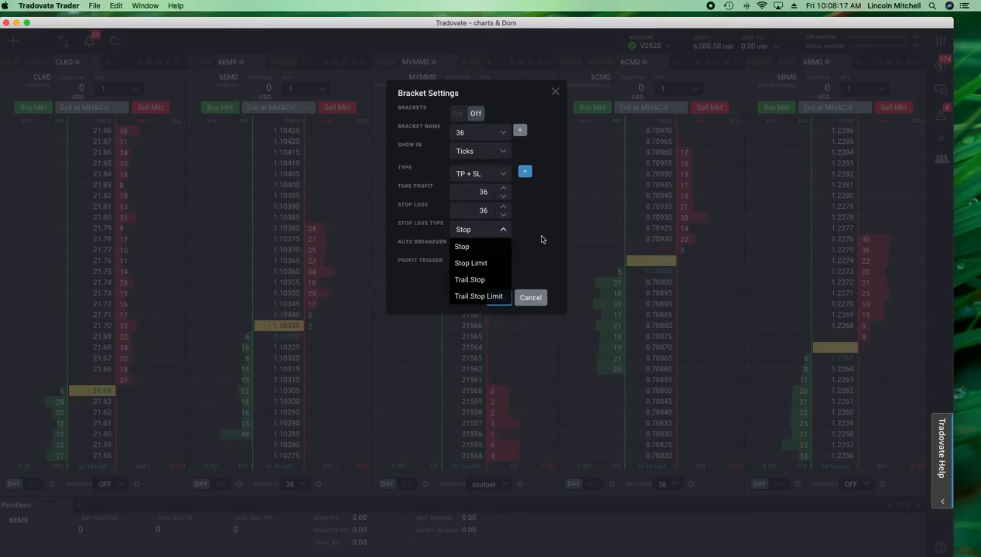
{"action": "left_click", "coordinate": [462, 246]}
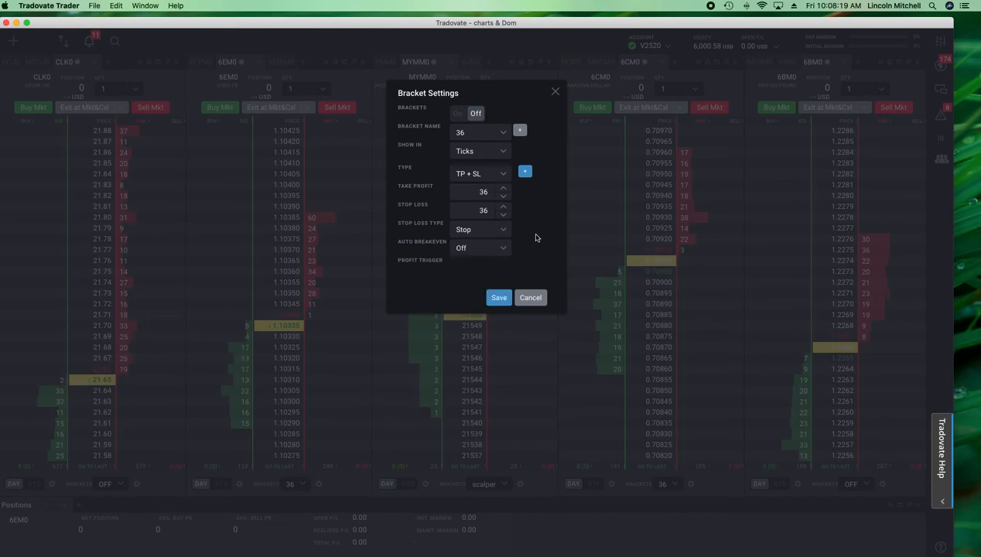
{"action": "left_click", "coordinate": [502, 247]}
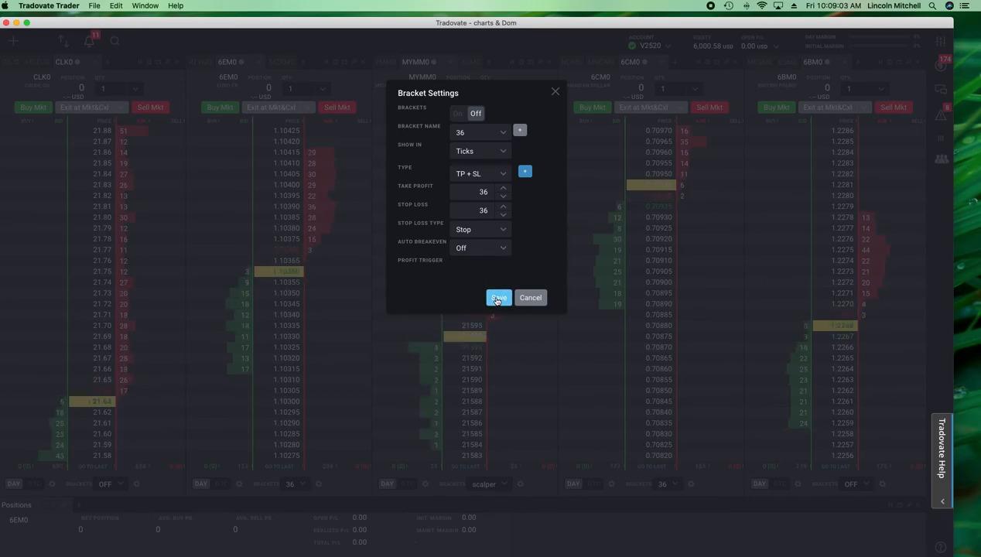
{"action": "left_click", "coordinate": [502, 248]}
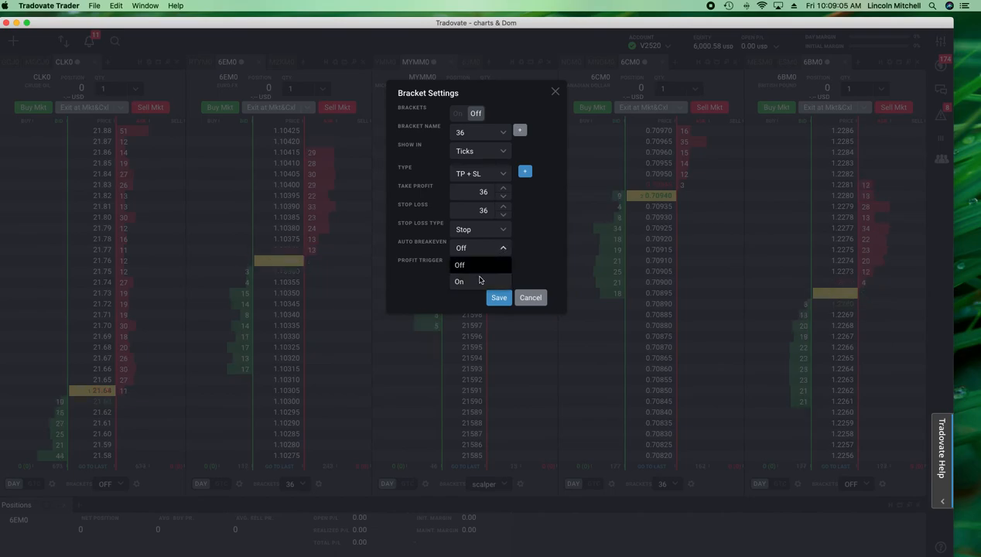
{"action": "left_click", "coordinate": [459, 281]}
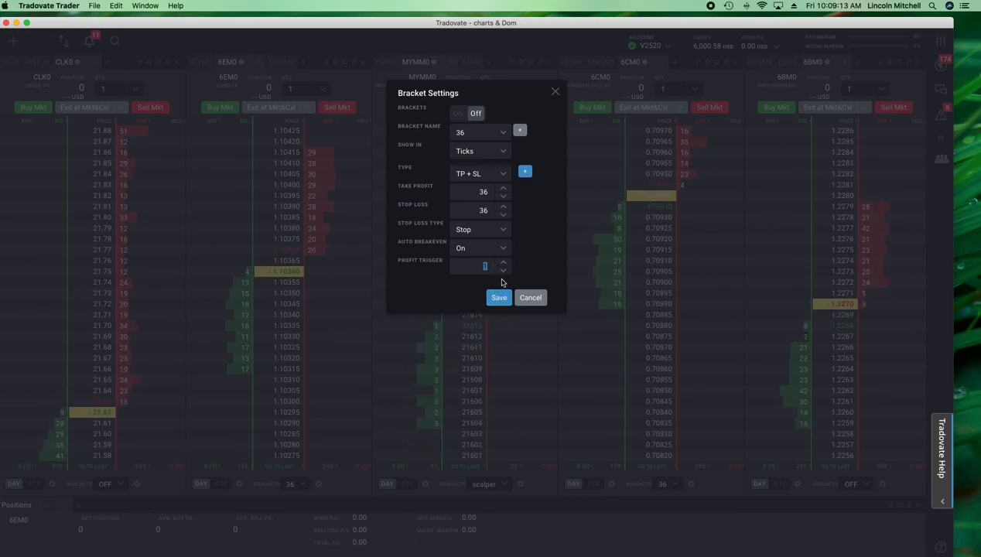
{"action": "type", "text": "10"}
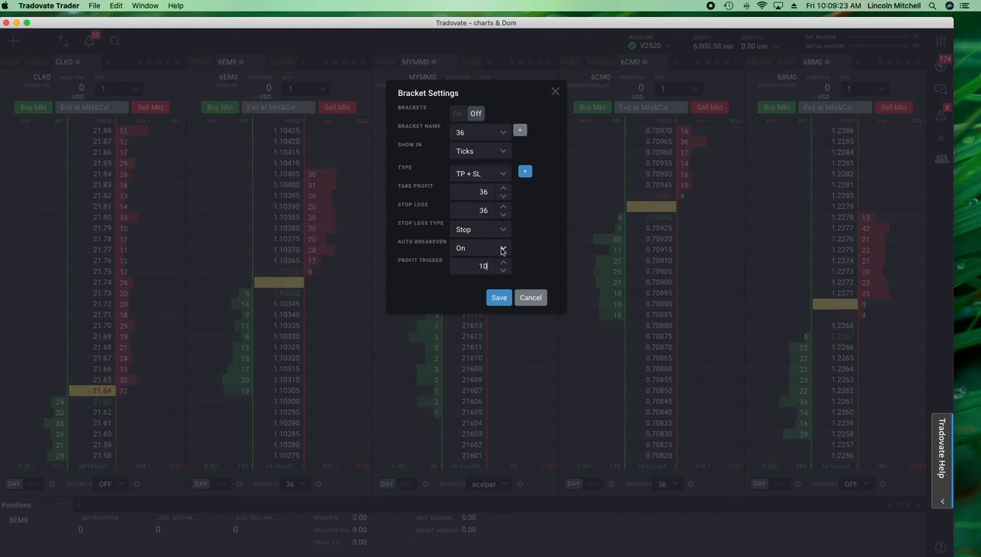
{"action": "left_click", "coordinate": [480, 248]}
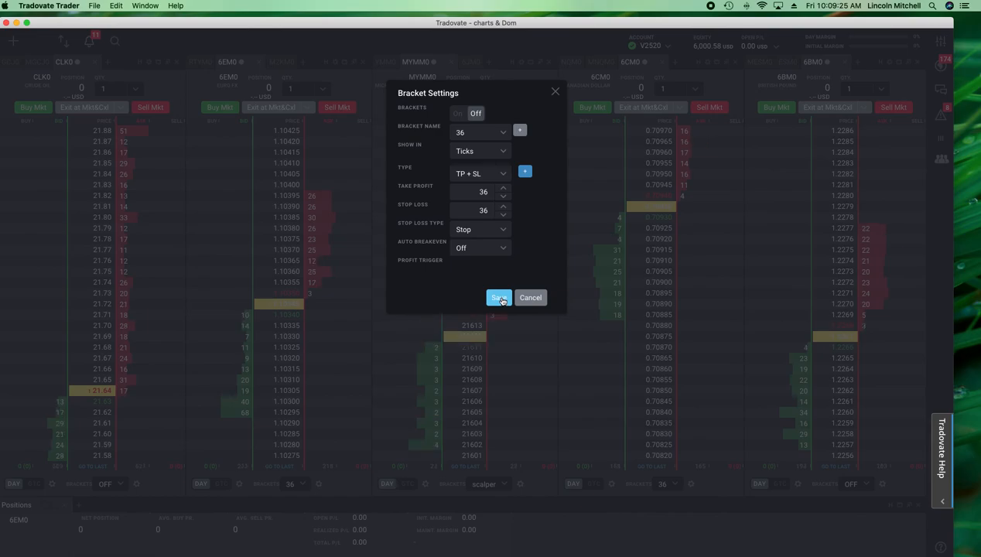
Step: Save the 36 bracket and view the 6BM0 ladder's bracket list
{"action": "left_click", "coordinate": [499, 298]}
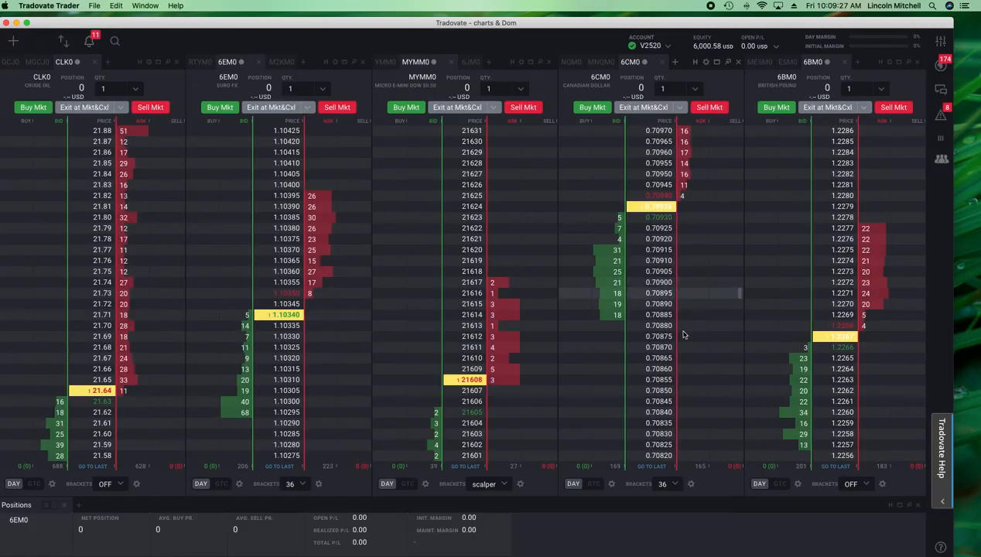
{"action": "left_click", "coordinate": [870, 483]}
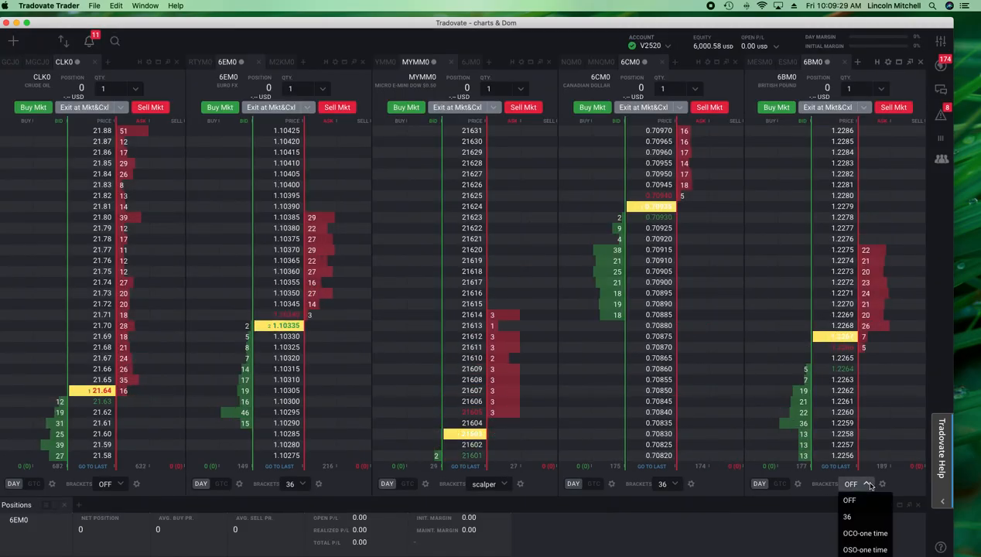